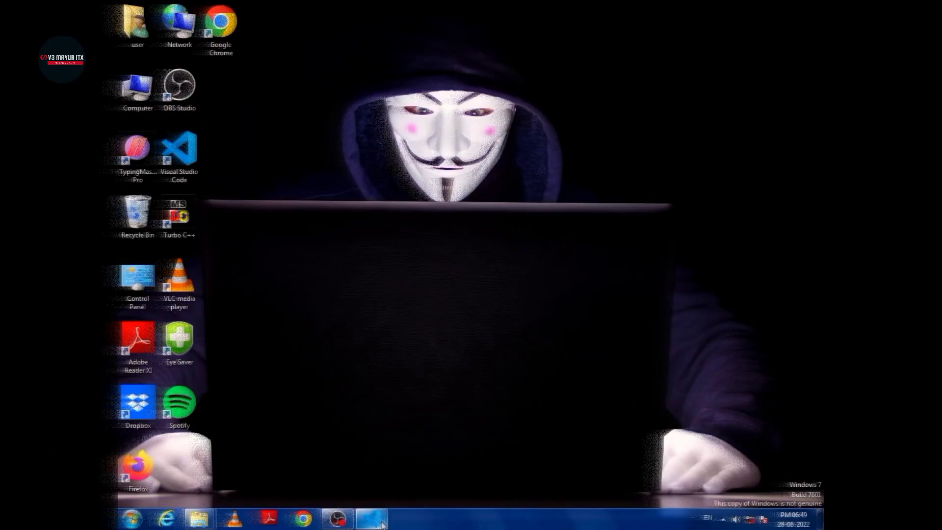
# Bring up Visual Studio Code showing the Fibonacci series HTML file.
pyautogui.click(370, 518)
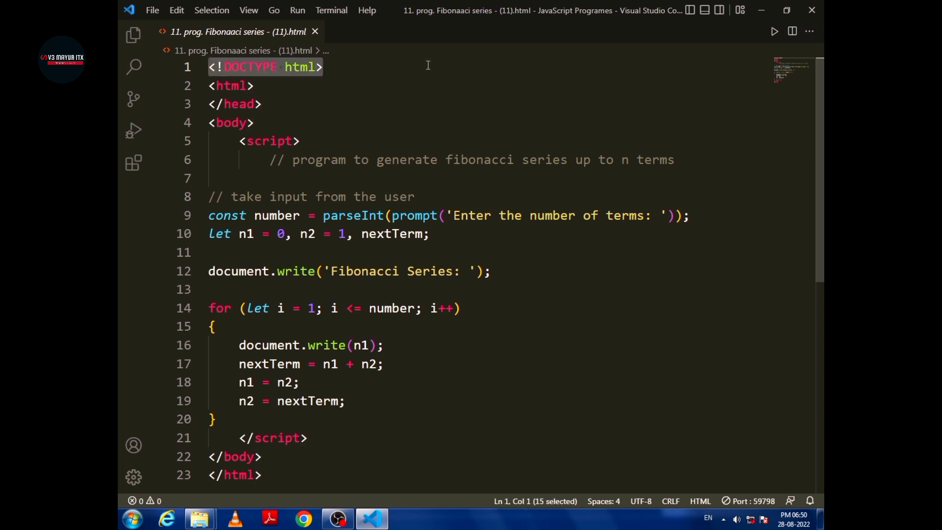
pyautogui.click(255, 103)
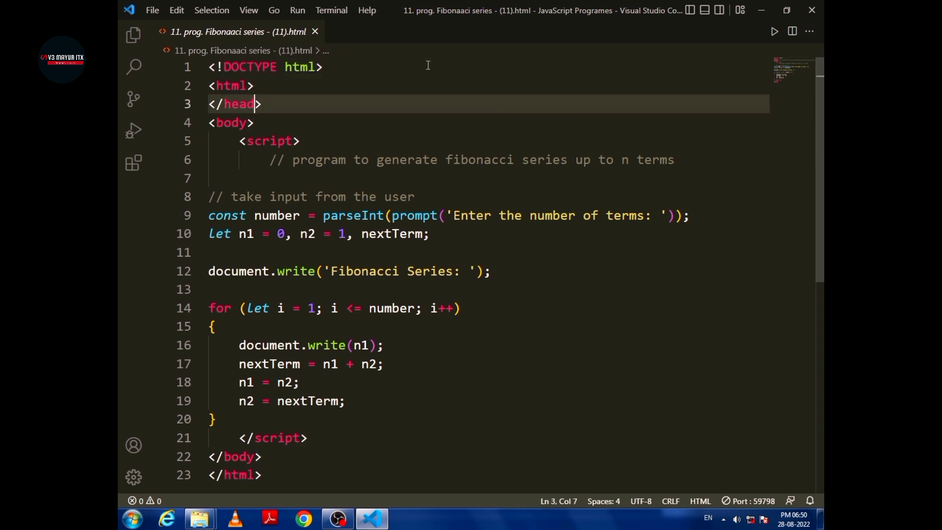
pyautogui.click(253, 122)
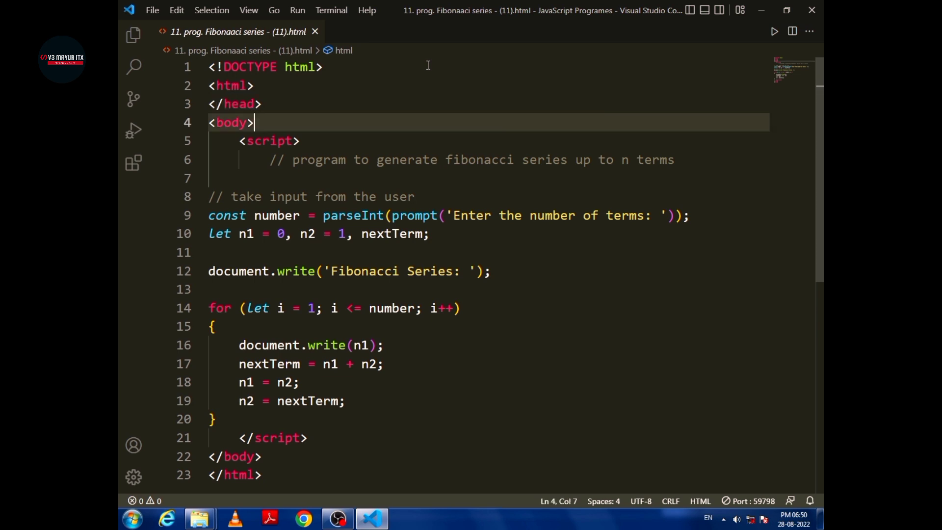
pyautogui.doubleClick(269, 140)
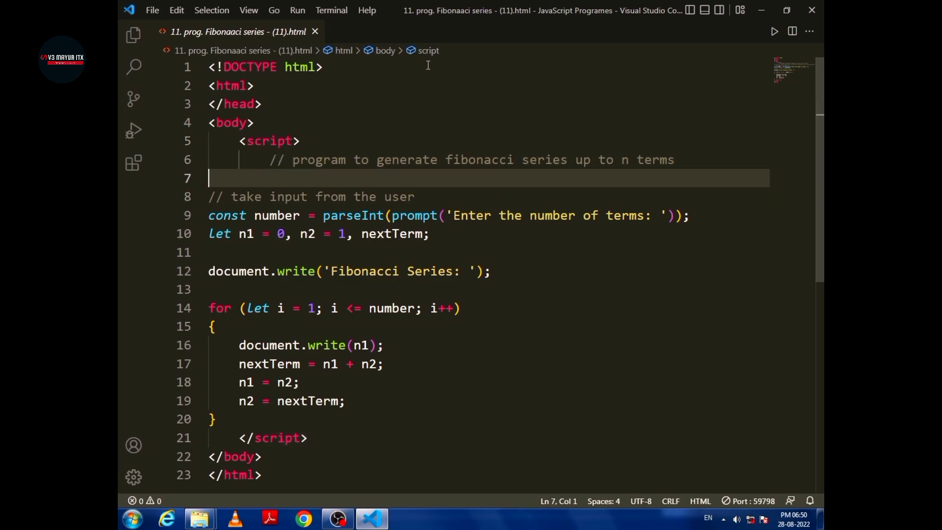
pyautogui.click(216, 197)
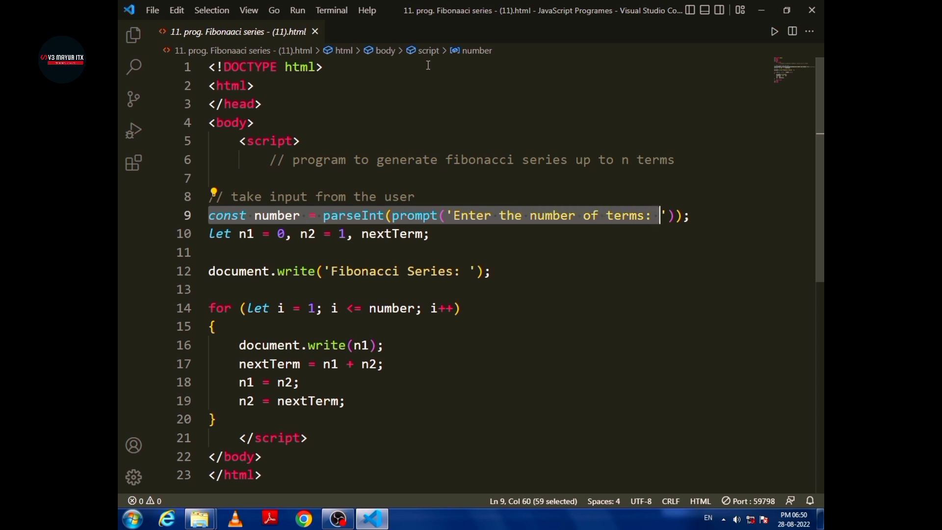
pyautogui.click(426, 233)
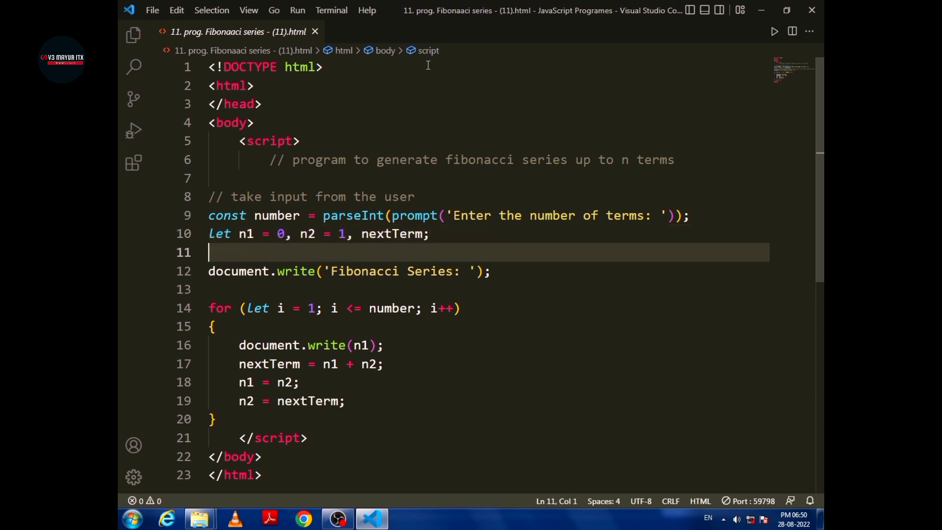
pyautogui.click(227, 271)
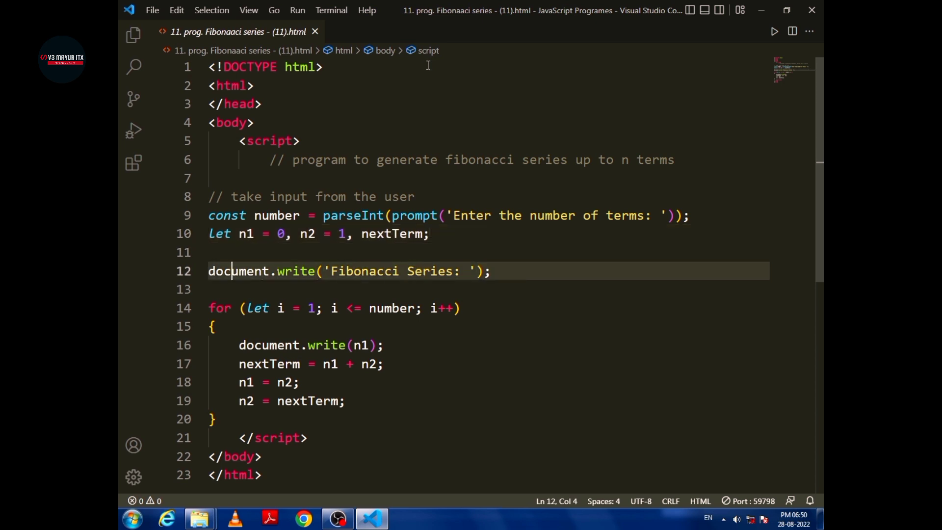
pyautogui.doubleClick(235, 270)
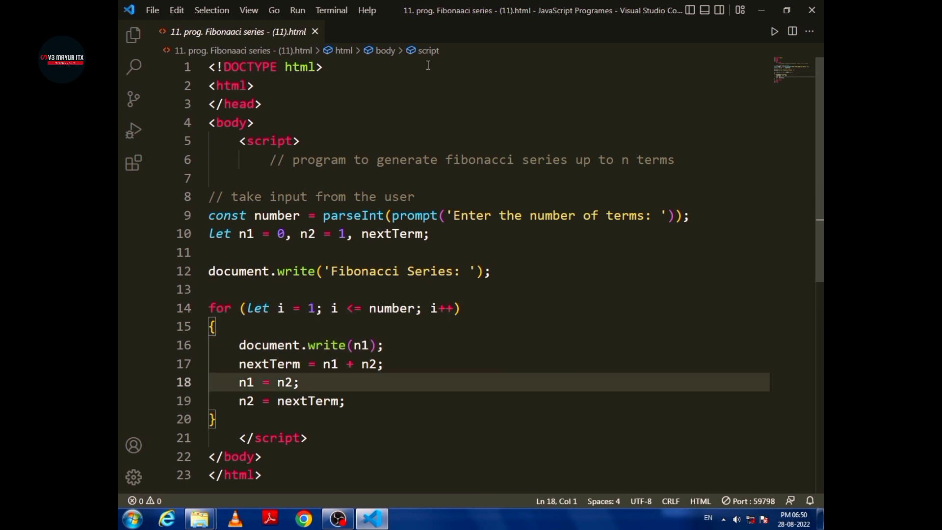
# Review the nextTerm loop lines, then serve the page with Go Live to display 'Fibonacci Series: 0112358'.
pyautogui.doubleClick(269, 363)
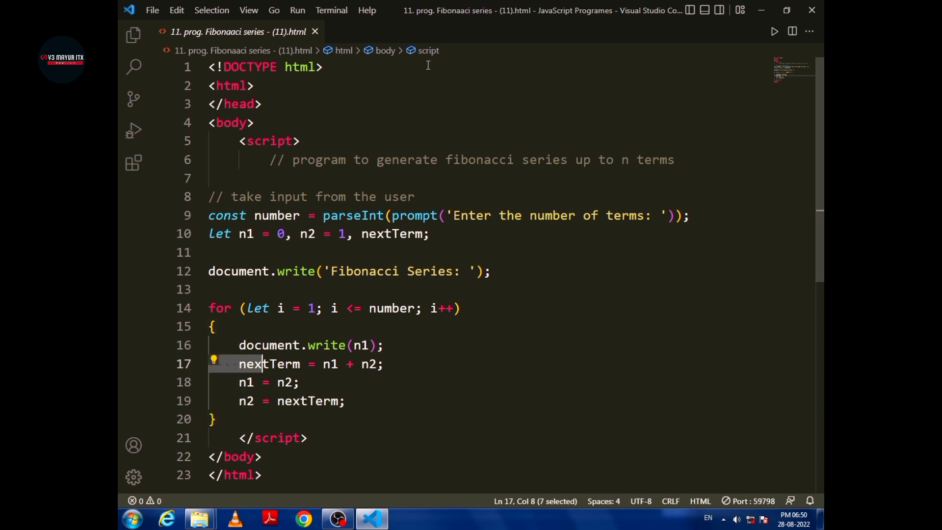
pyautogui.click(246, 400)
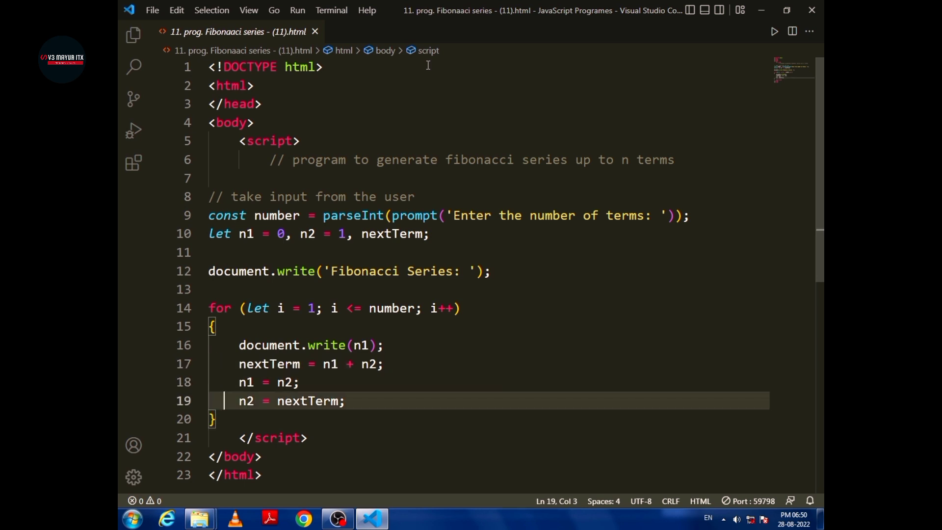
pyautogui.click(226, 187)
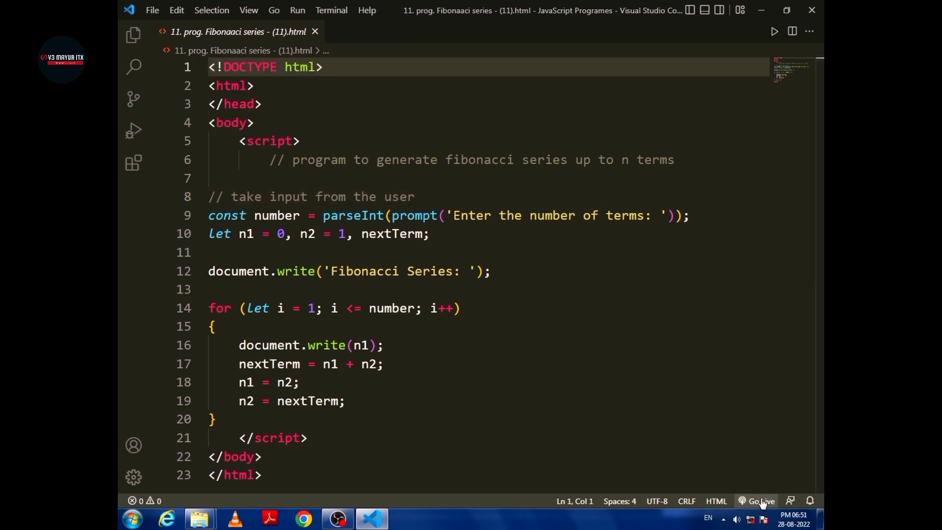
pyautogui.click(761, 501)
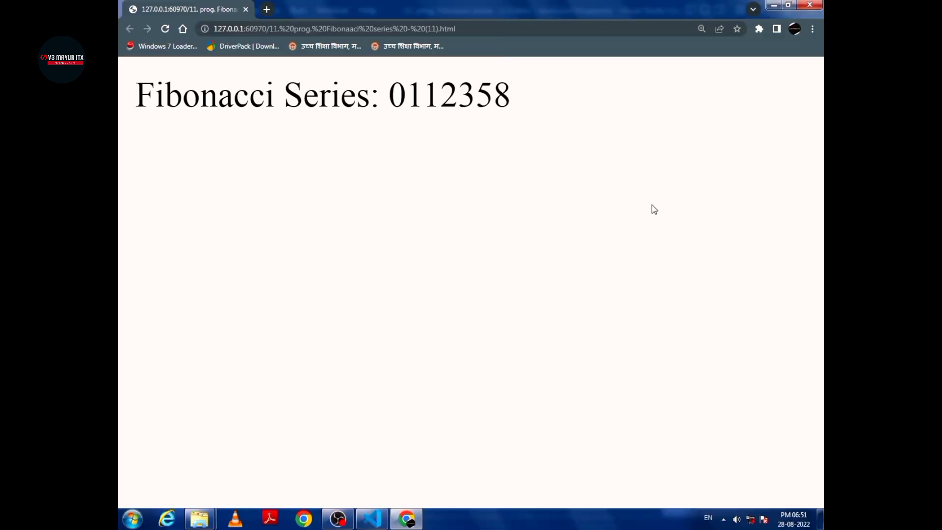